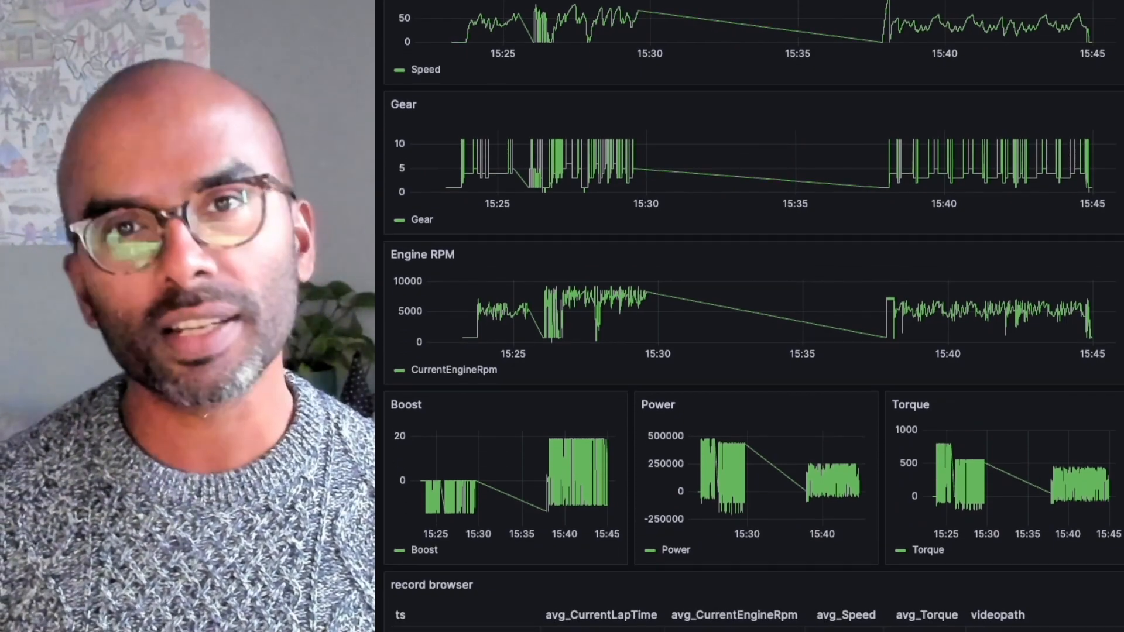
Scroll the Race Day dashboard down until the record browser, Extreme Tire Slip and Crash Detection tables show
{"action": "scroll", "scroll_direction": "down", "scroll_amount": 3}
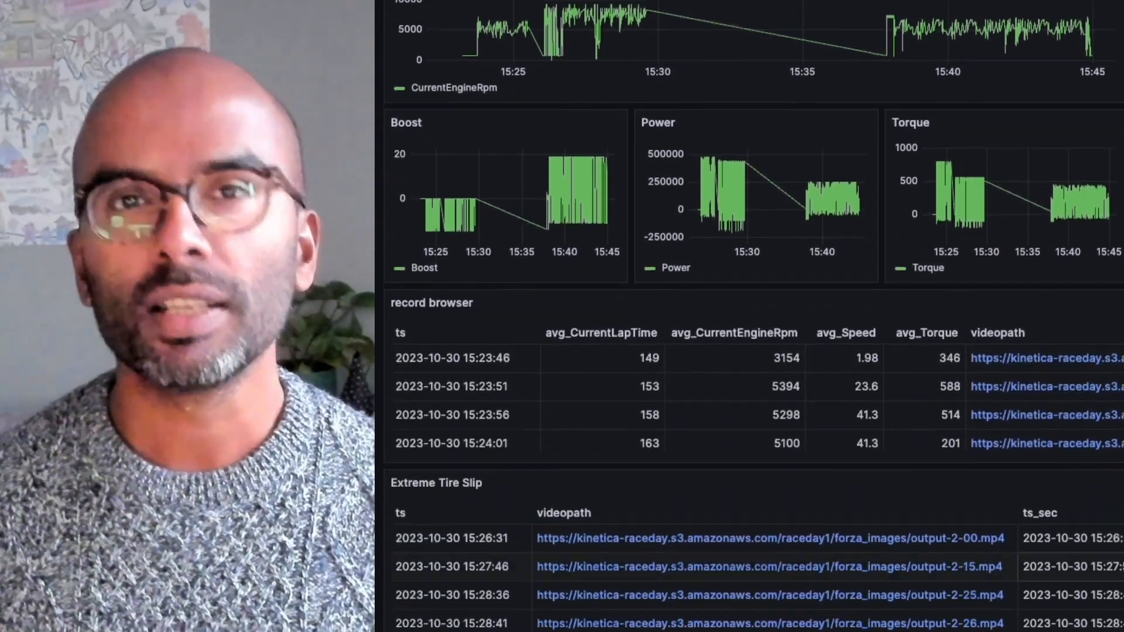
{"action": "scroll", "scroll_direction": "down", "scroll_amount": 3}
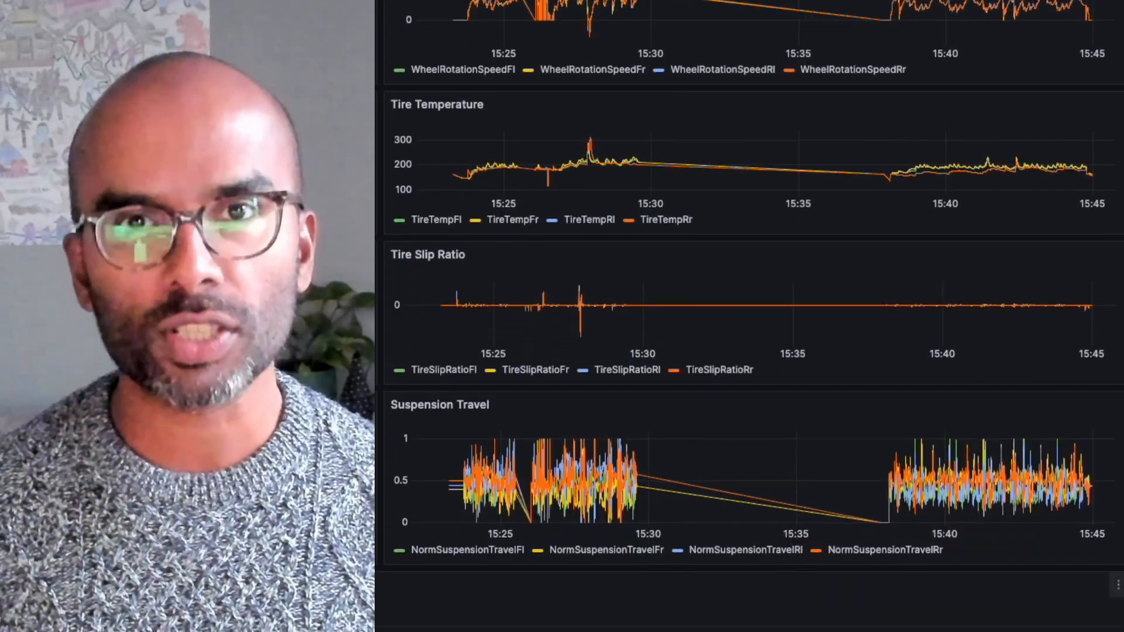
{"action": "scroll", "scroll_direction": "down", "scroll_amount": 3}
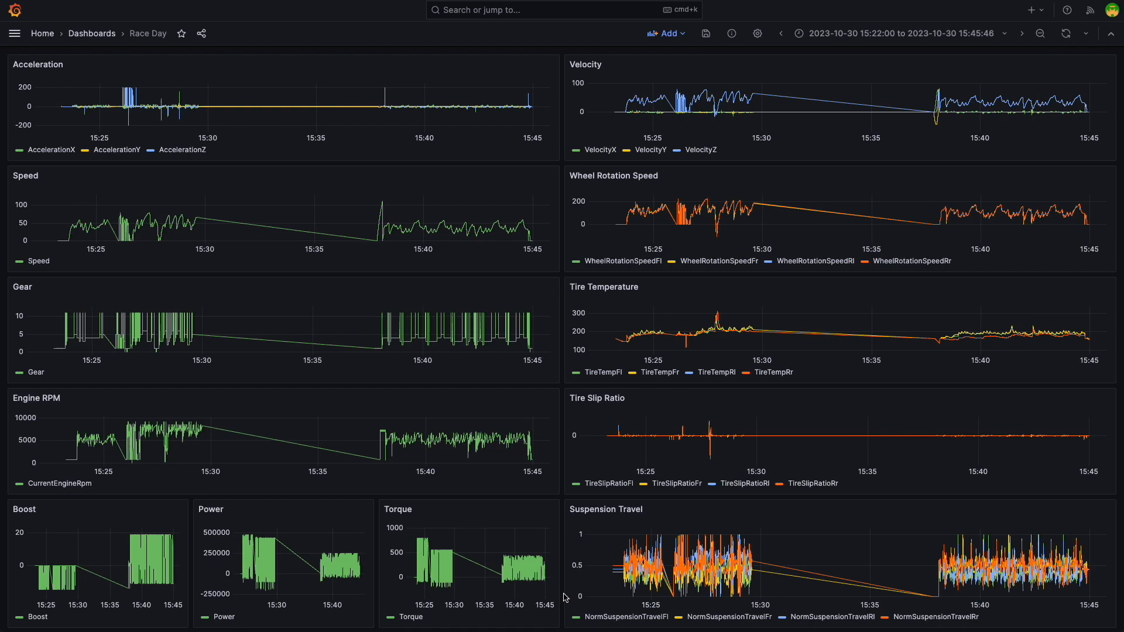
{"action": "scroll", "scroll_direction": "down", "scroll_amount": 3}
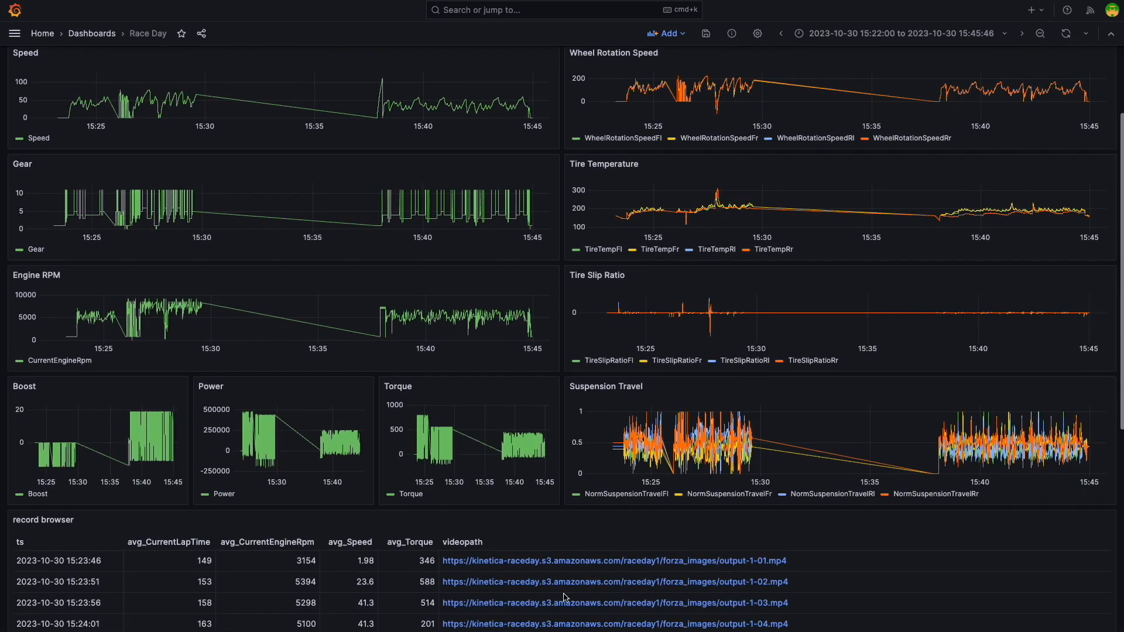
{"action": "scroll", "scroll_direction": "down", "scroll_amount": 3}
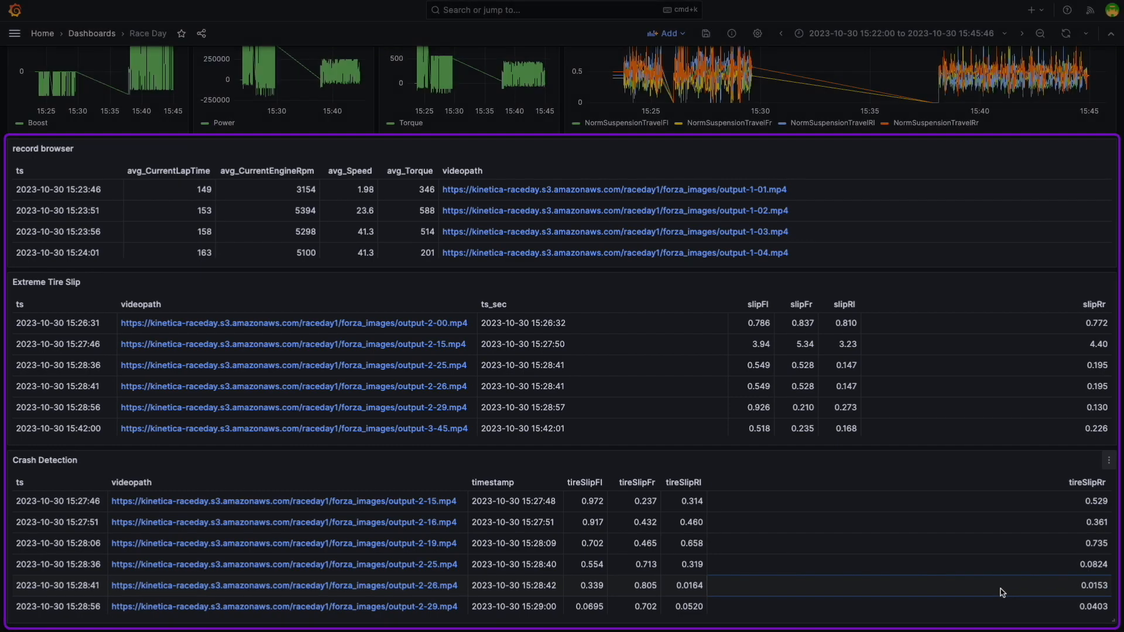
Edit the Crash Detection panel's Kinetica SQL query and play the first videopath crash clip
{"action": "left_click", "coordinate": [1108, 461]}
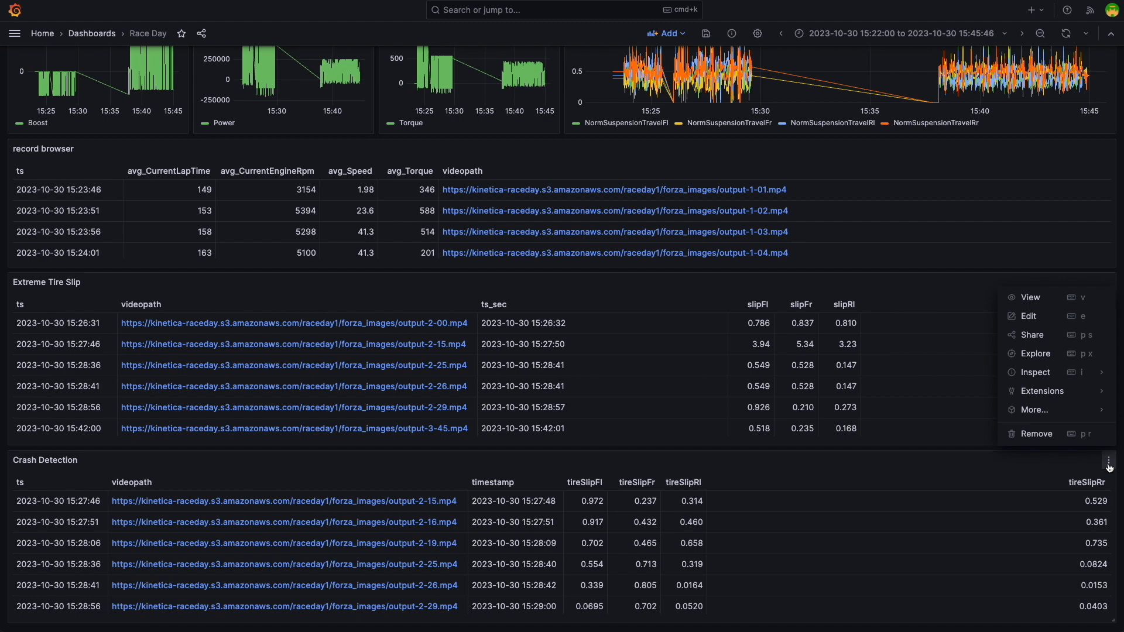
{"action": "left_click", "coordinate": [1028, 316]}
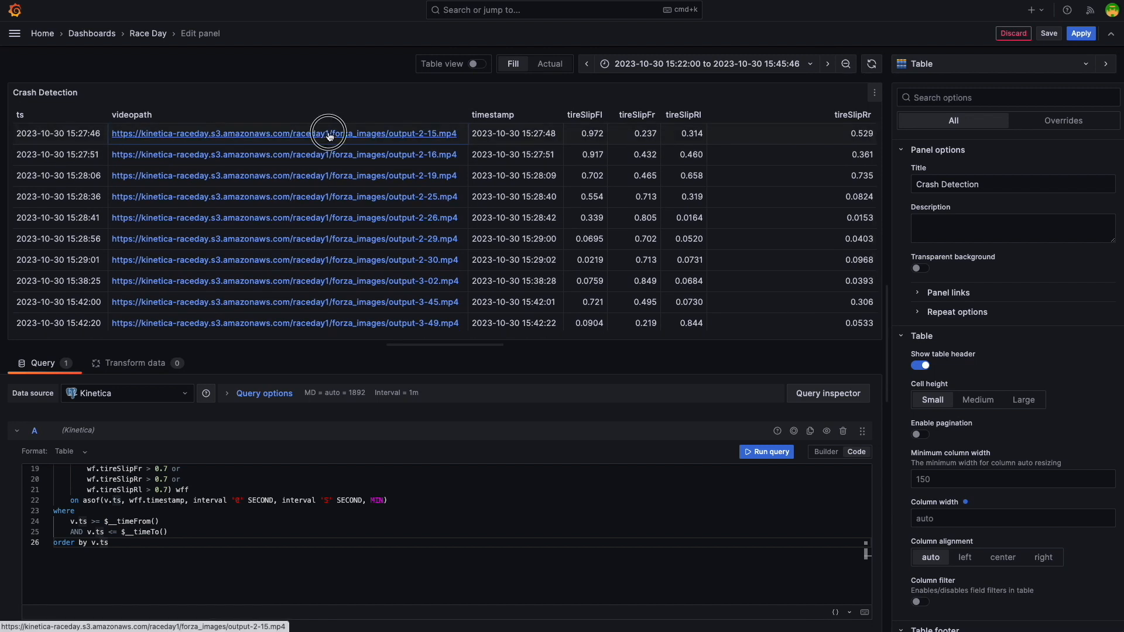
{"action": "left_click", "coordinate": [328, 133]}
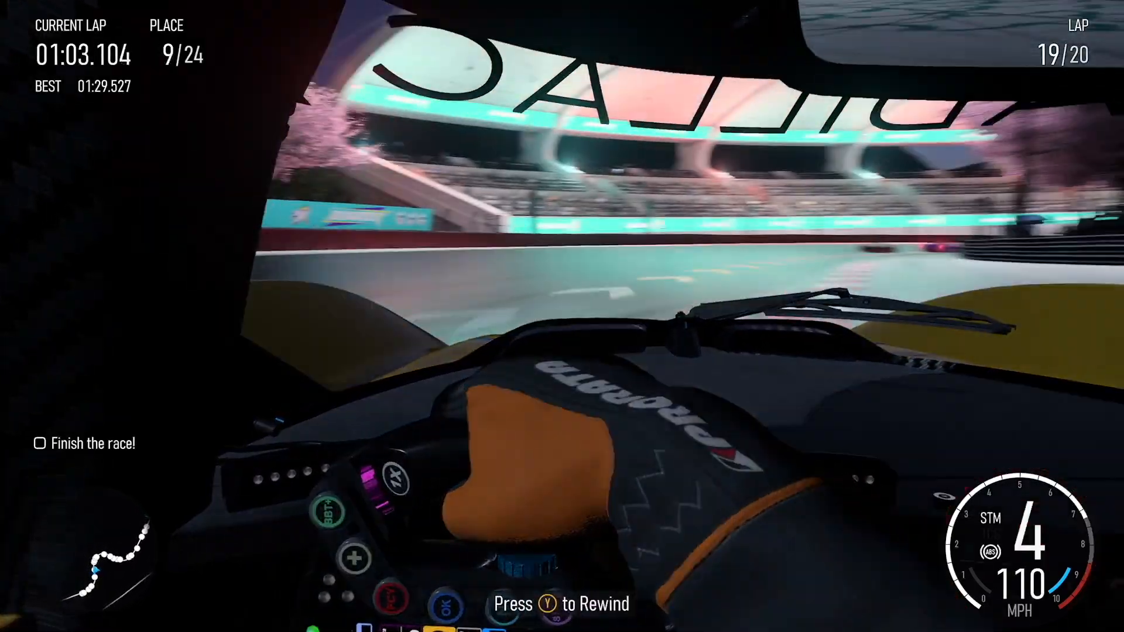